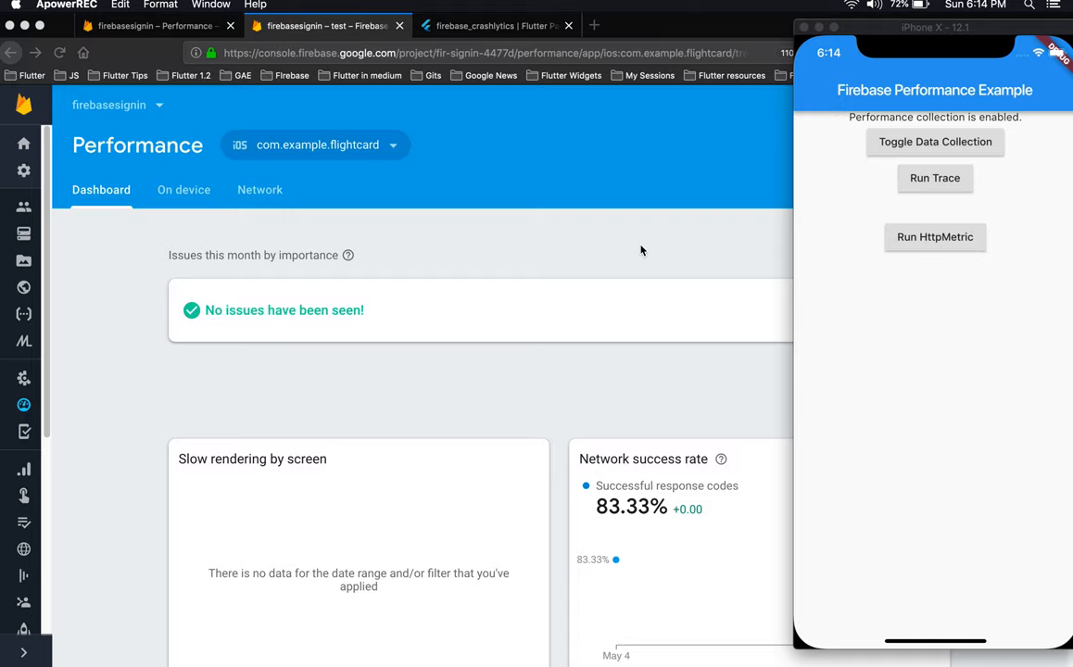
{"action": "mouse_move", "coordinate": [885, 373]}
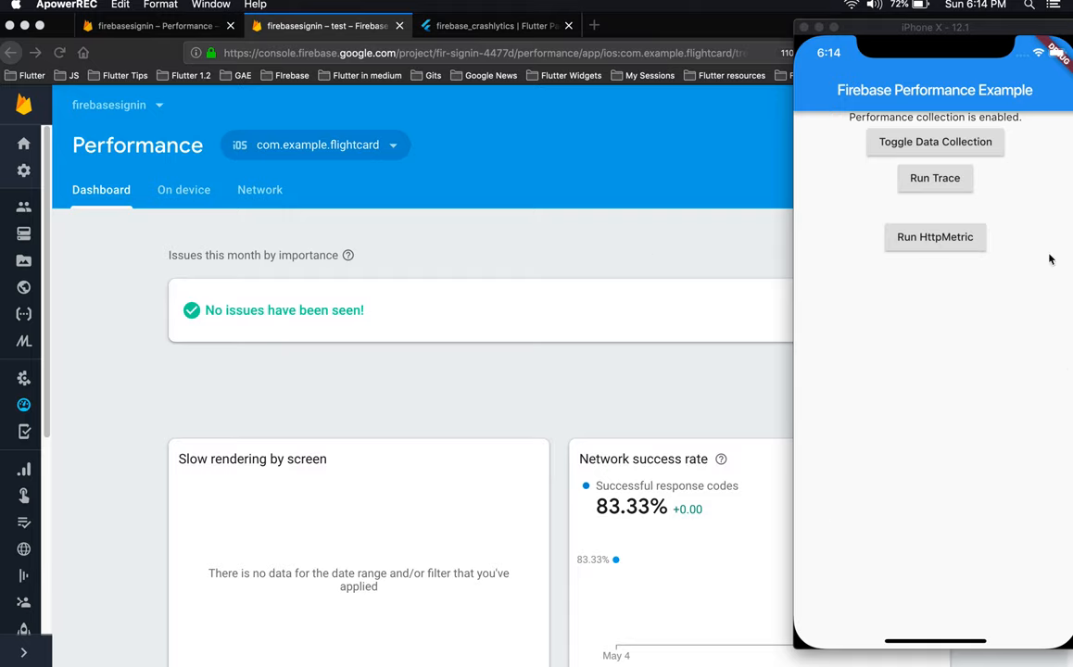
Run the custom trace in the example app until it reports Trace Ran!, then return to Firebase
{"action": "left_click", "coordinate": [935, 141]}
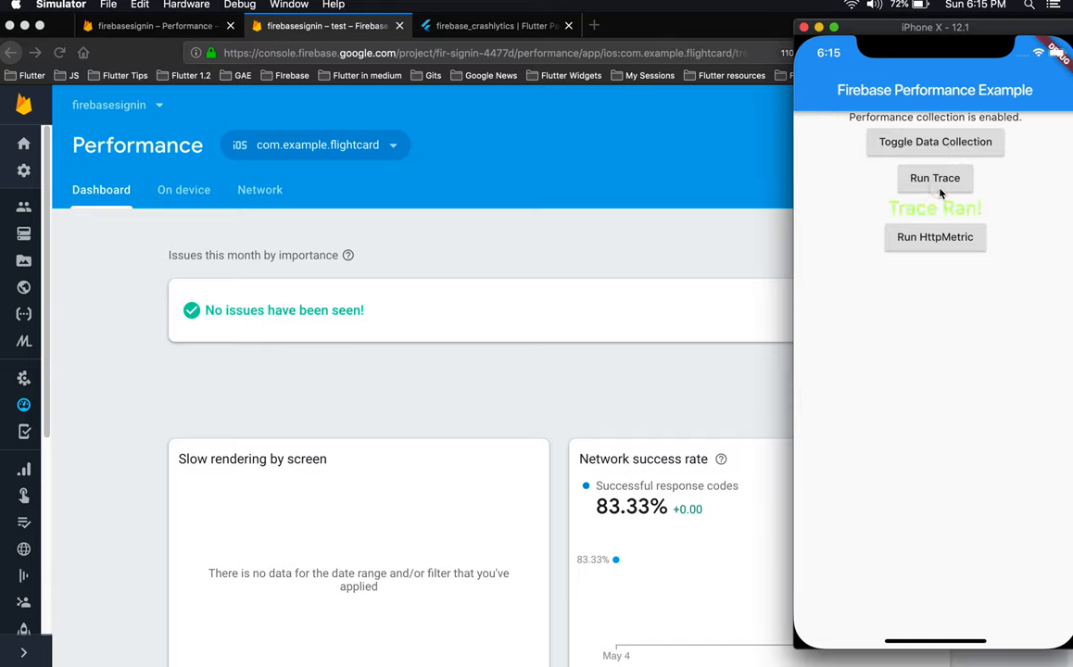
{"action": "left_click", "coordinate": [935, 237]}
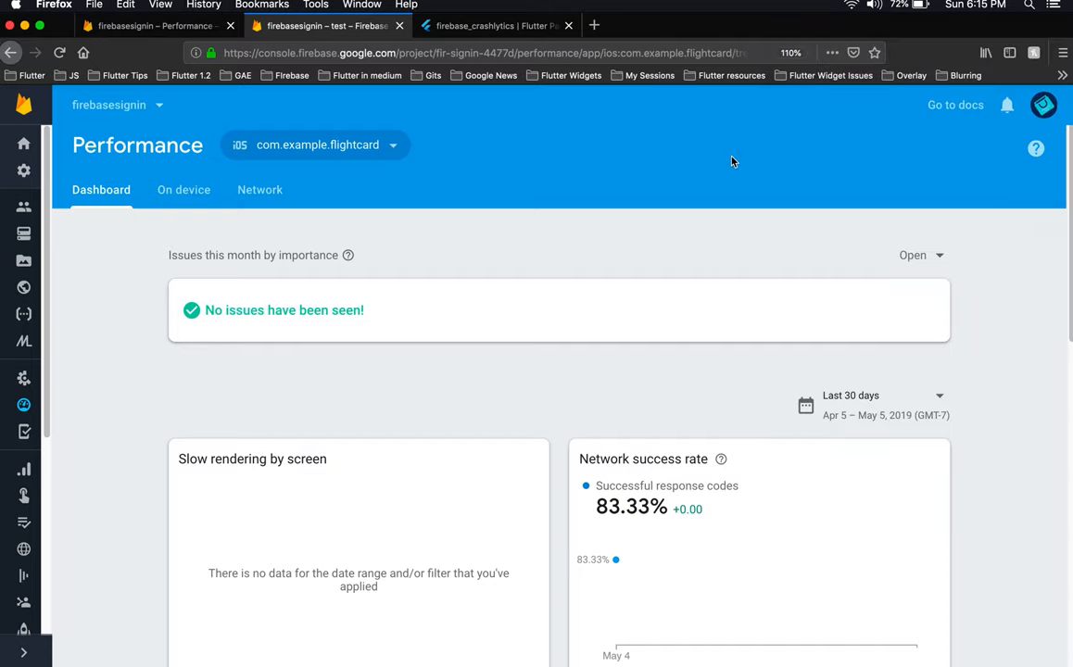
{"action": "mouse_move", "coordinate": [52, 207]}
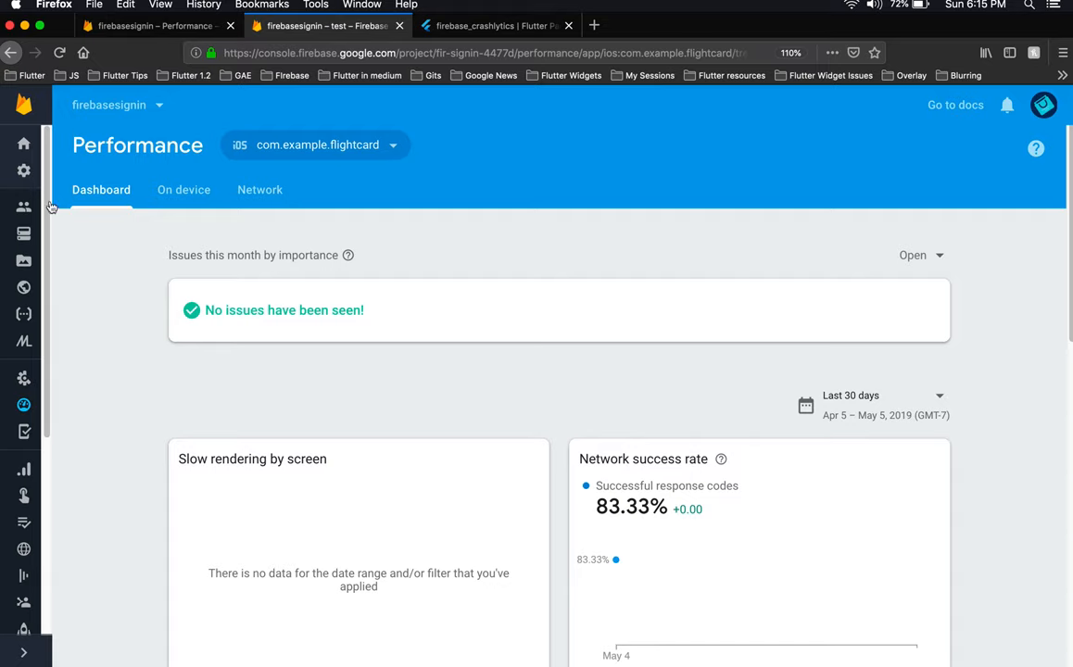
{"action": "mouse_move", "coordinate": [258, 221]}
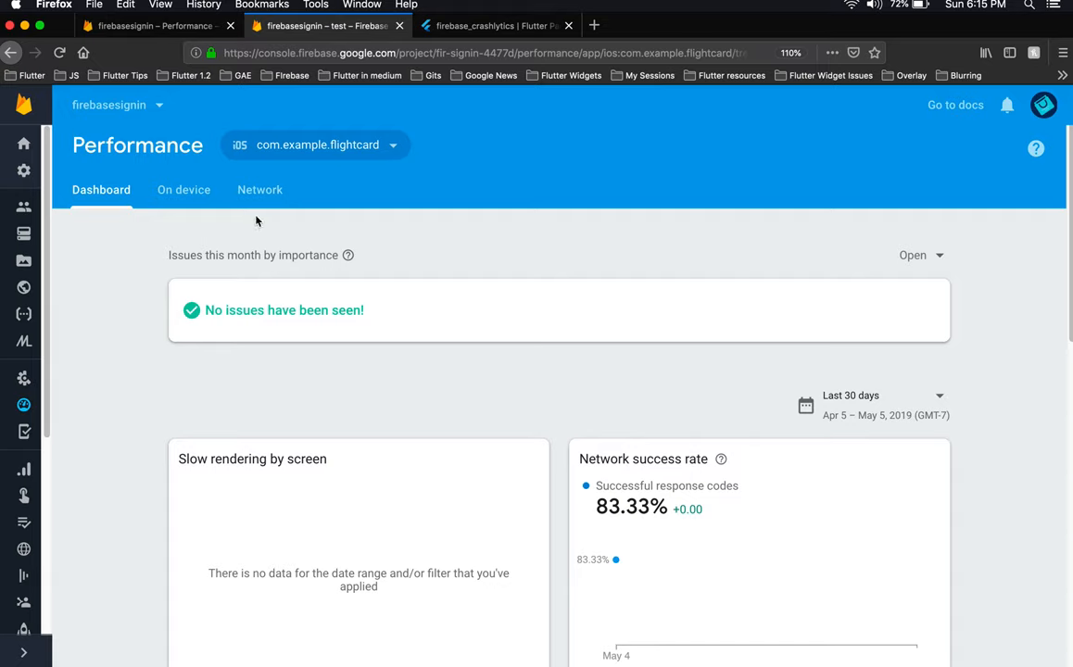
{"action": "mouse_move", "coordinate": [196, 220]}
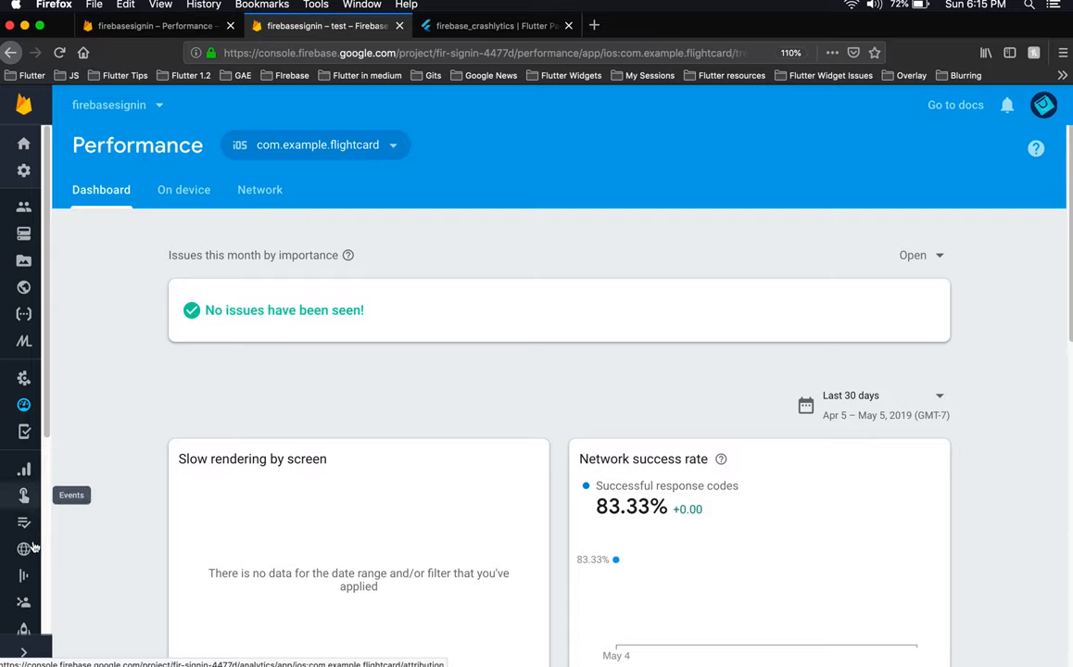
{"action": "mouse_move", "coordinate": [22, 404]}
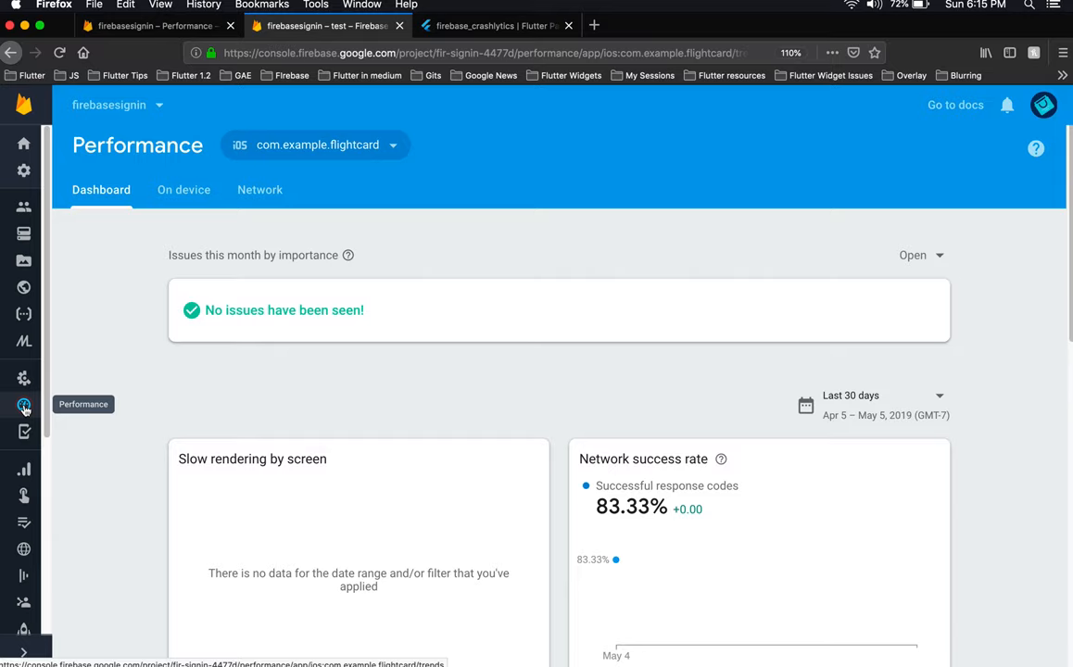
{"action": "mouse_move", "coordinate": [399, 356]}
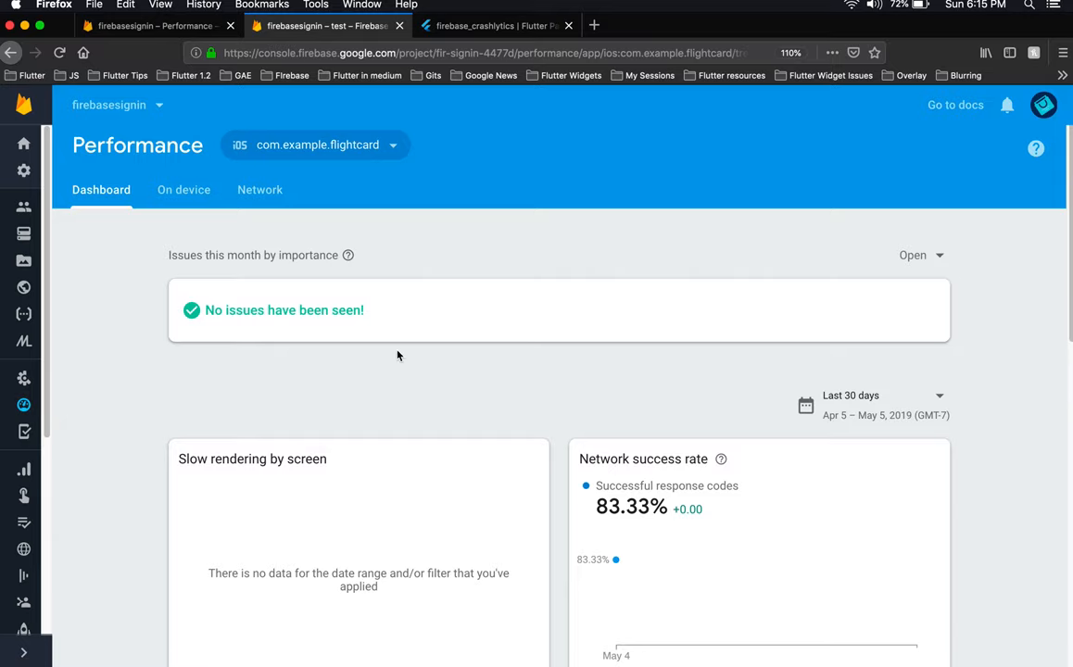
Review the Performance dashboard cards and switch to the On device traces list
{"action": "scroll", "scroll_direction": "down", "scroll_amount": 3}
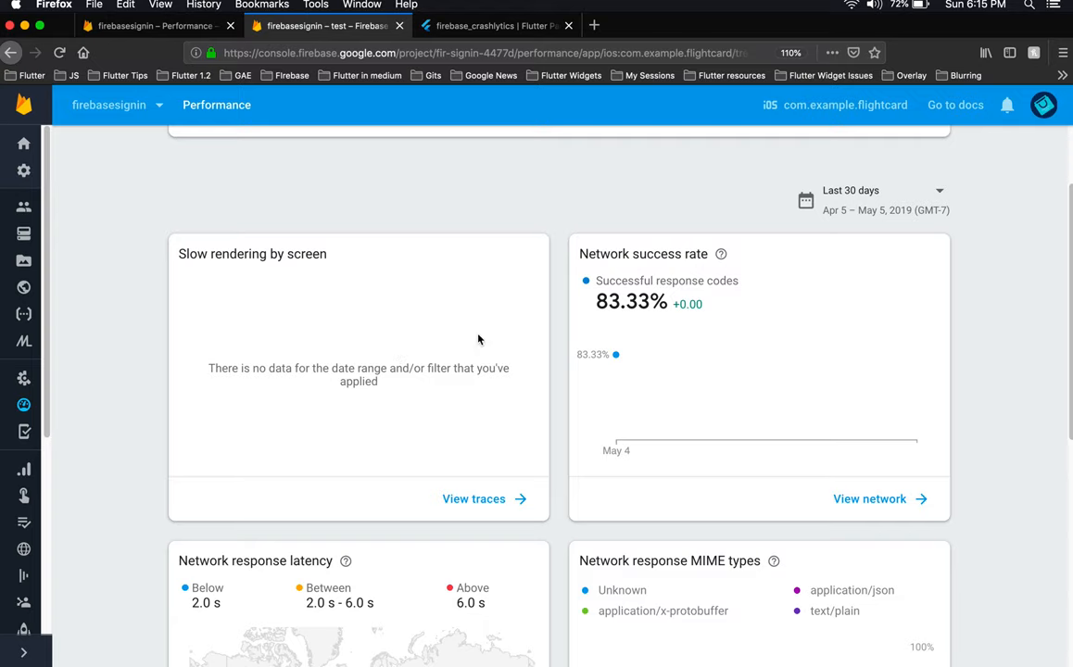
{"action": "scroll", "scroll_direction": "down", "scroll_amount": 3}
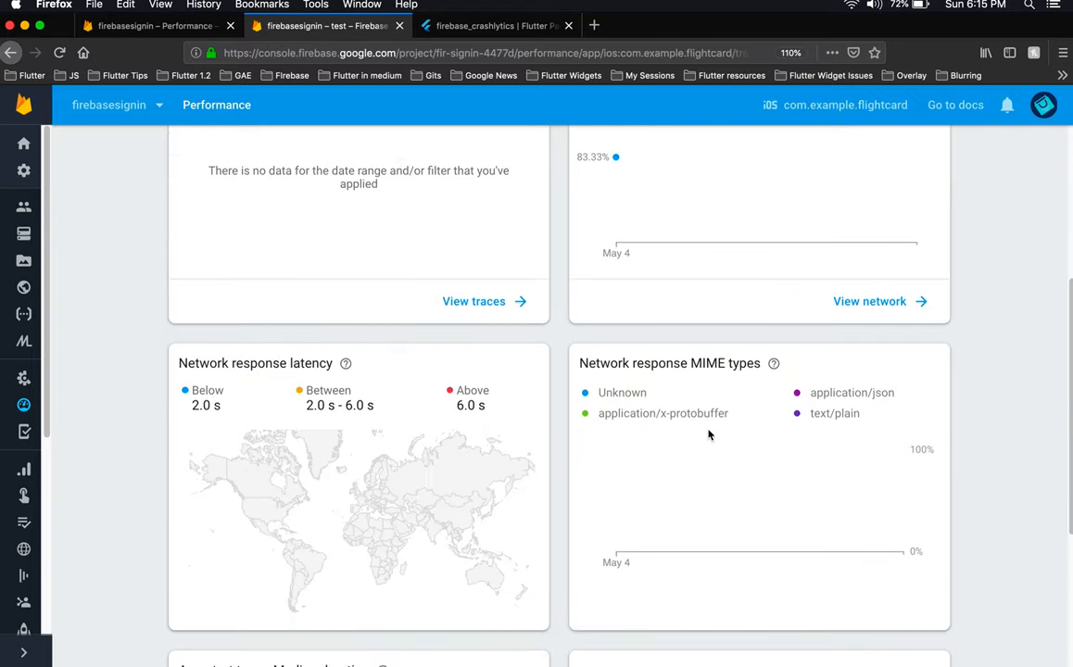
{"action": "scroll", "scroll_direction": "up", "scroll_amount": 3}
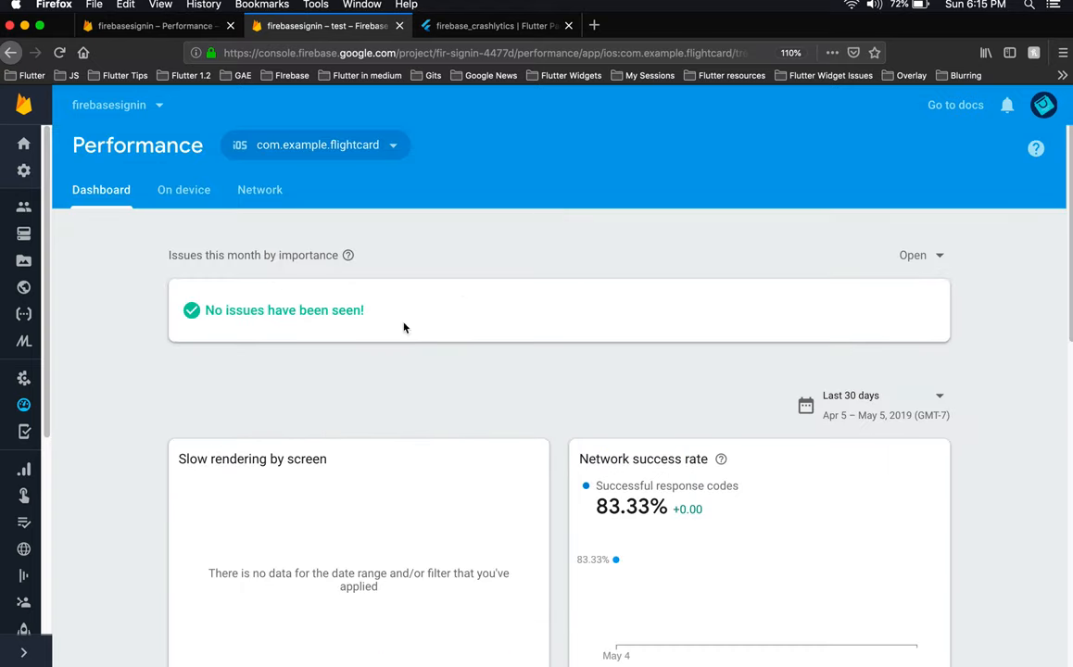
{"action": "left_click", "coordinate": [184, 190]}
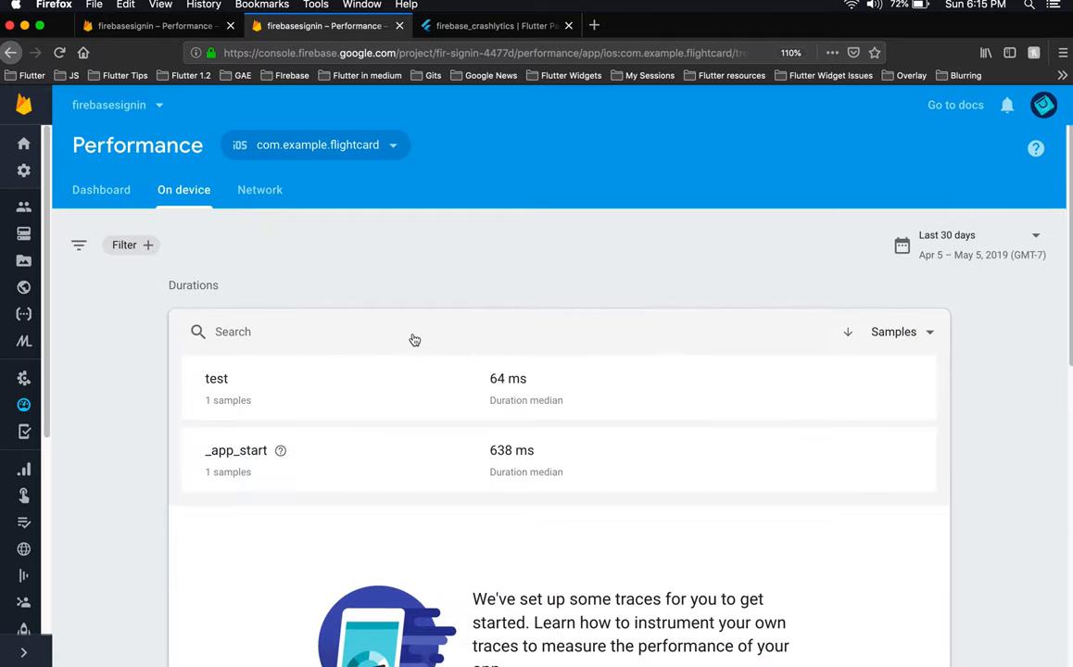
{"action": "mouse_move", "coordinate": [271, 417]}
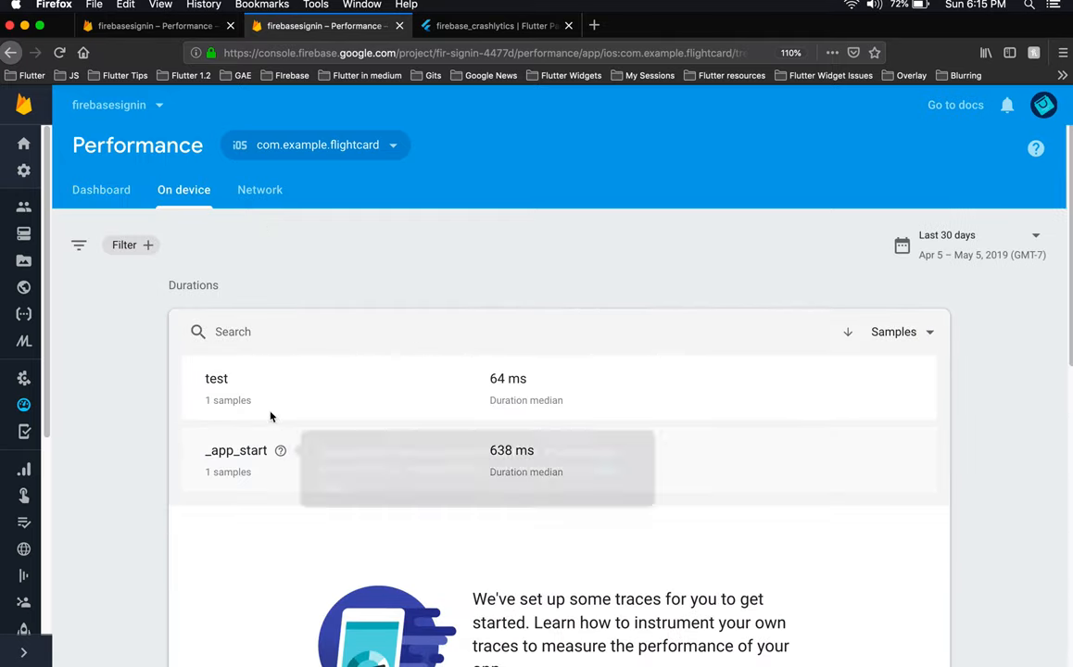
{"action": "mouse_move", "coordinate": [270, 415]}
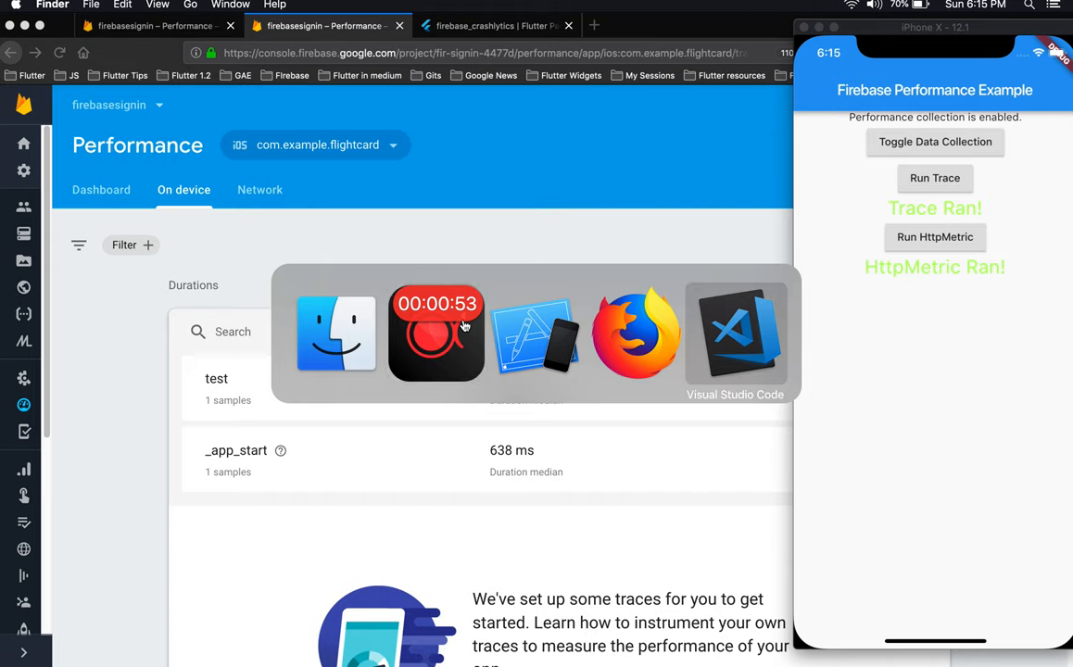
{"action": "left_click", "coordinate": [734, 333]}
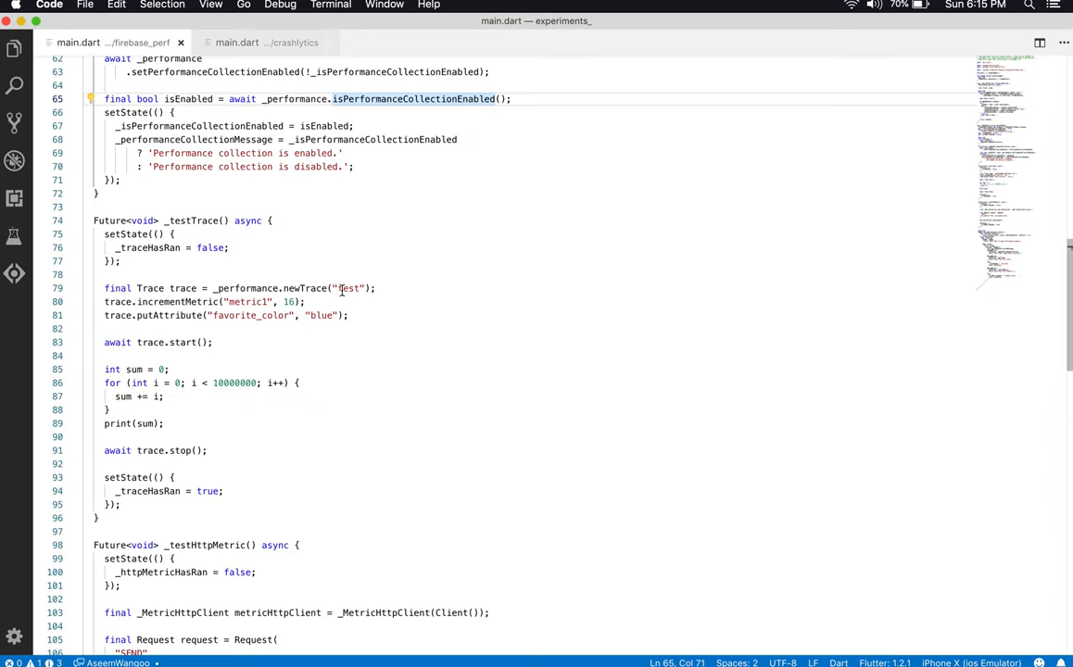
{"action": "double_click", "coordinate": [249, 302]}
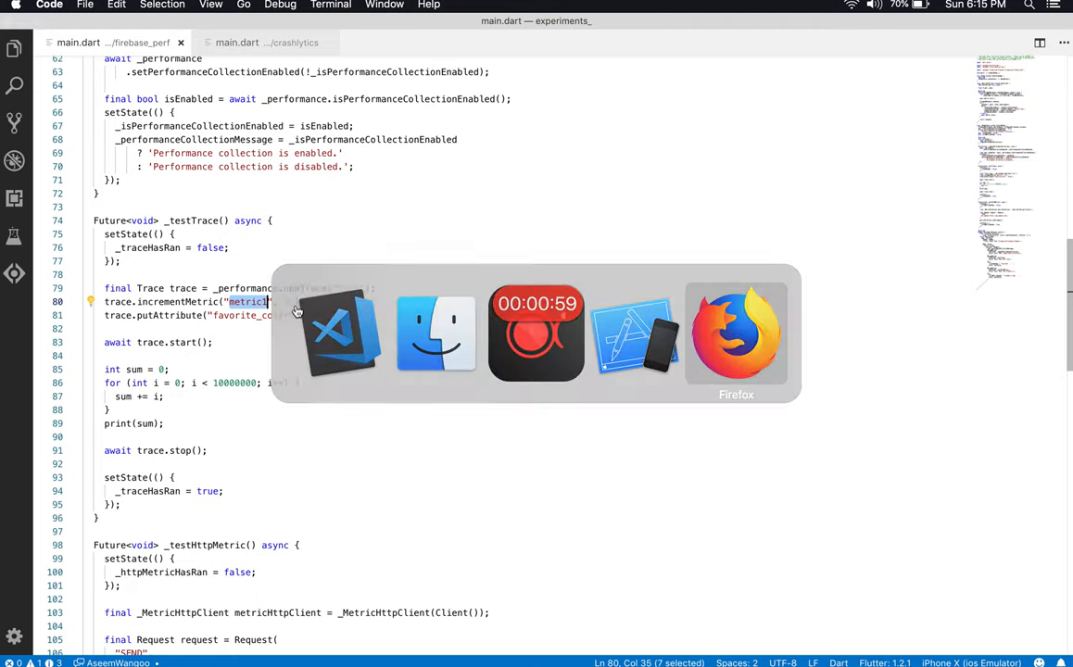
{"action": "left_click", "coordinate": [737, 333]}
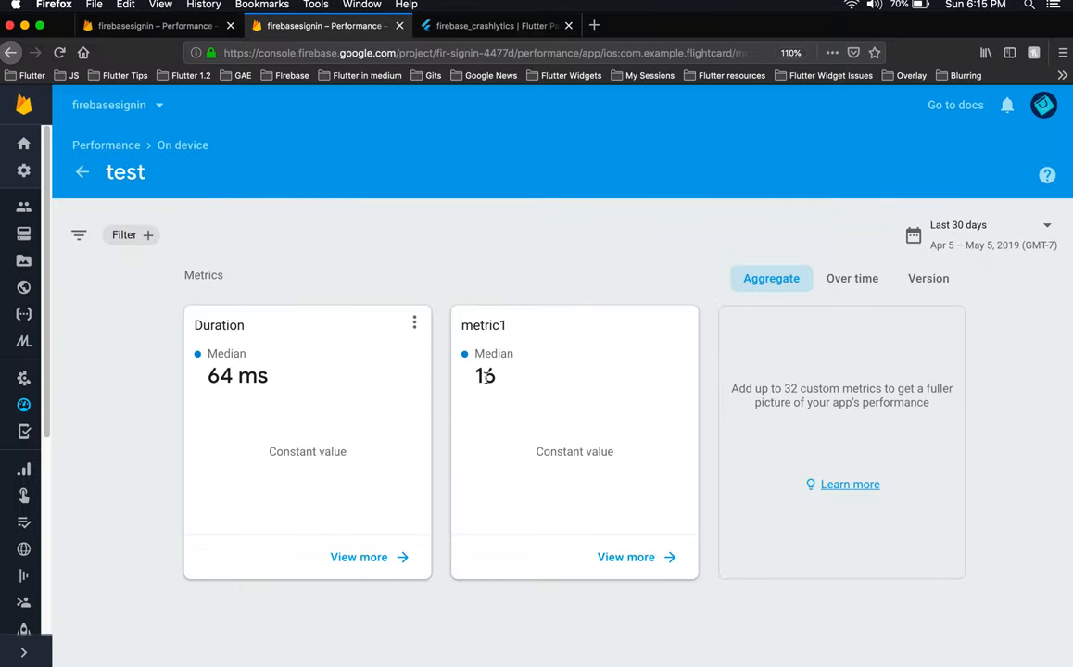
Show metric1's samples split by the favorite_color attribute
{"action": "left_click", "coordinate": [627, 556]}
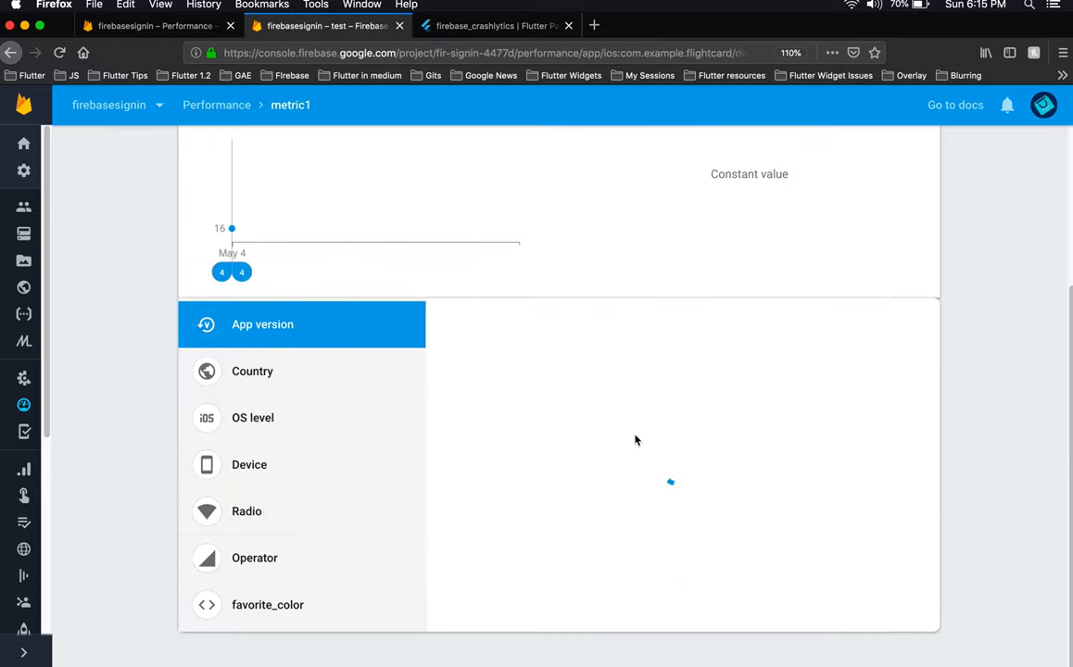
{"action": "left_click", "coordinate": [267, 605]}
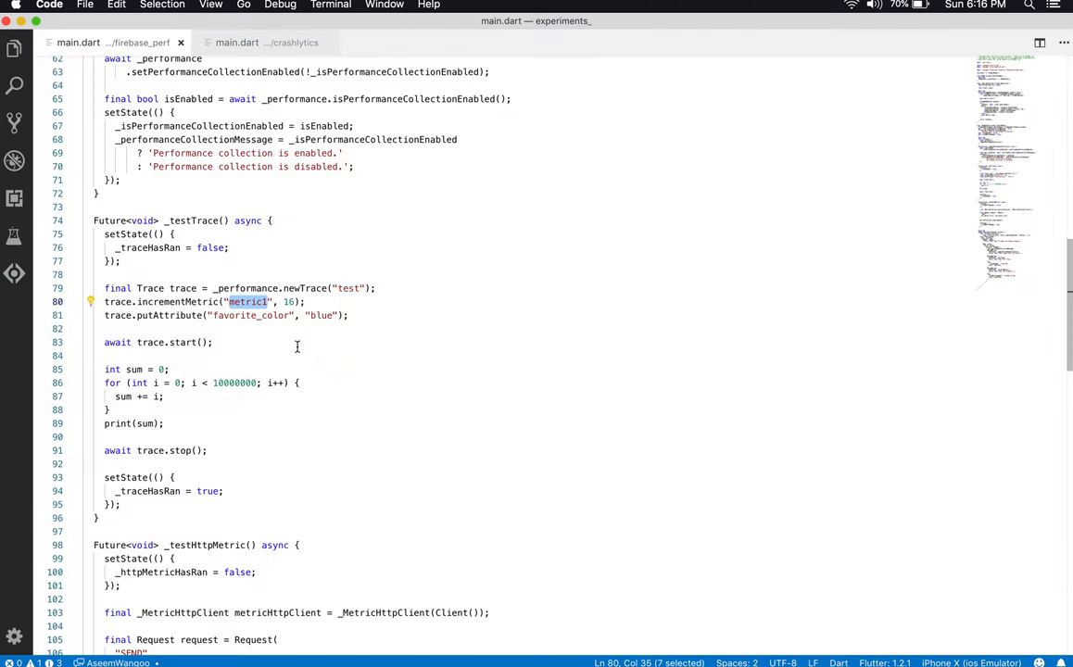
{"action": "double_click", "coordinate": [321, 315]}
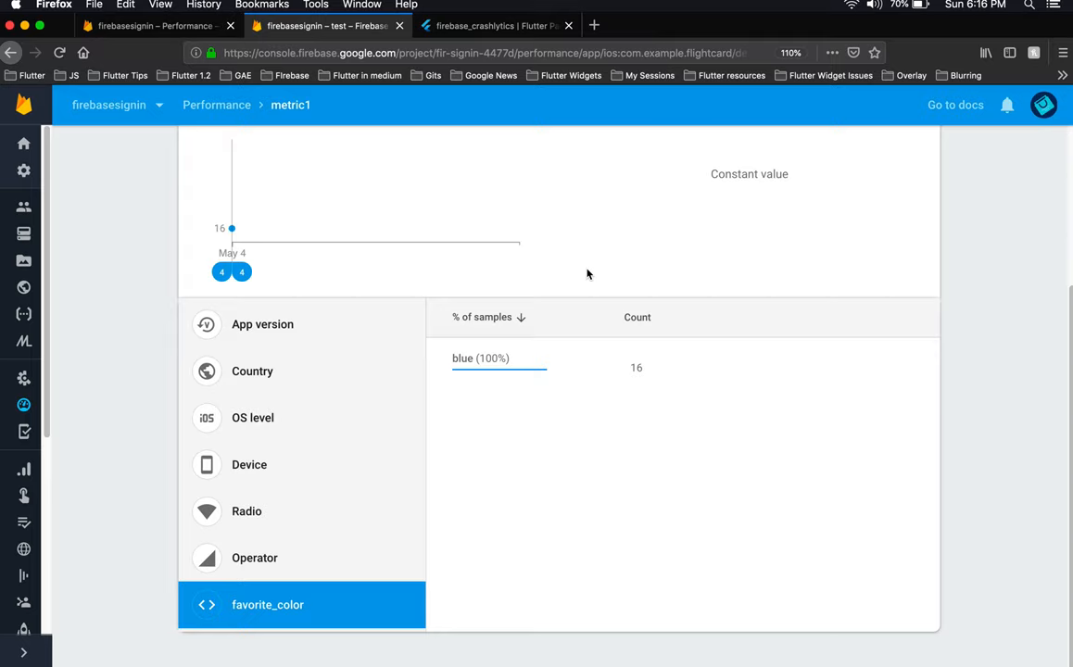
Return from metric1 to the traces list and view the Network request hosts and response times
{"action": "scroll", "scroll_direction": "up", "scroll_amount": 3}
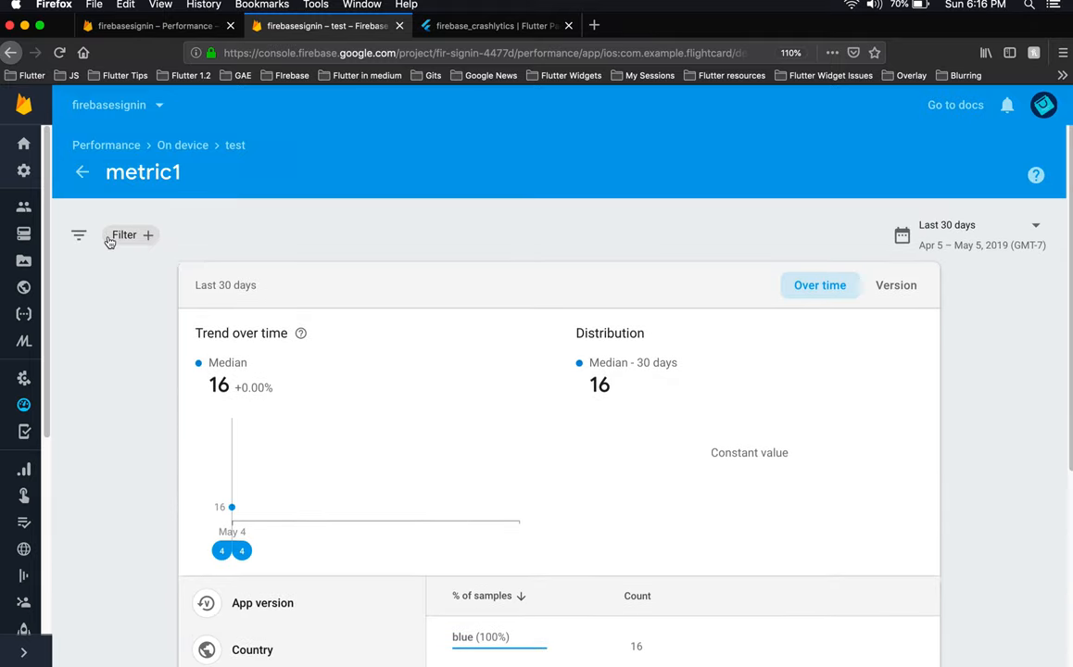
{"action": "left_click", "coordinate": [82, 172]}
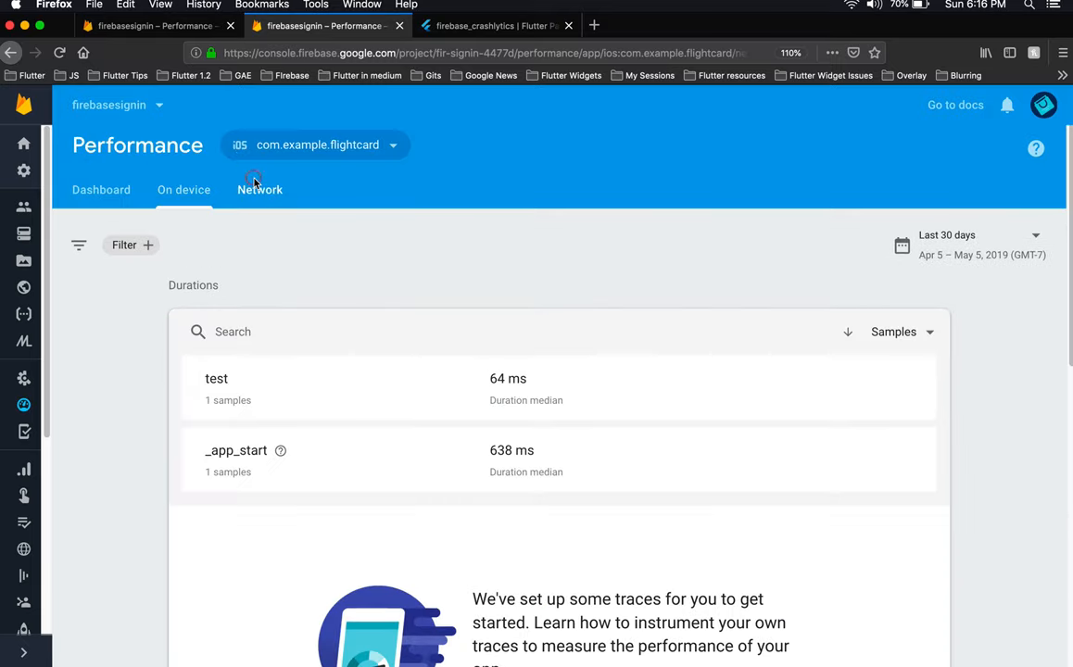
{"action": "left_click", "coordinate": [260, 189]}
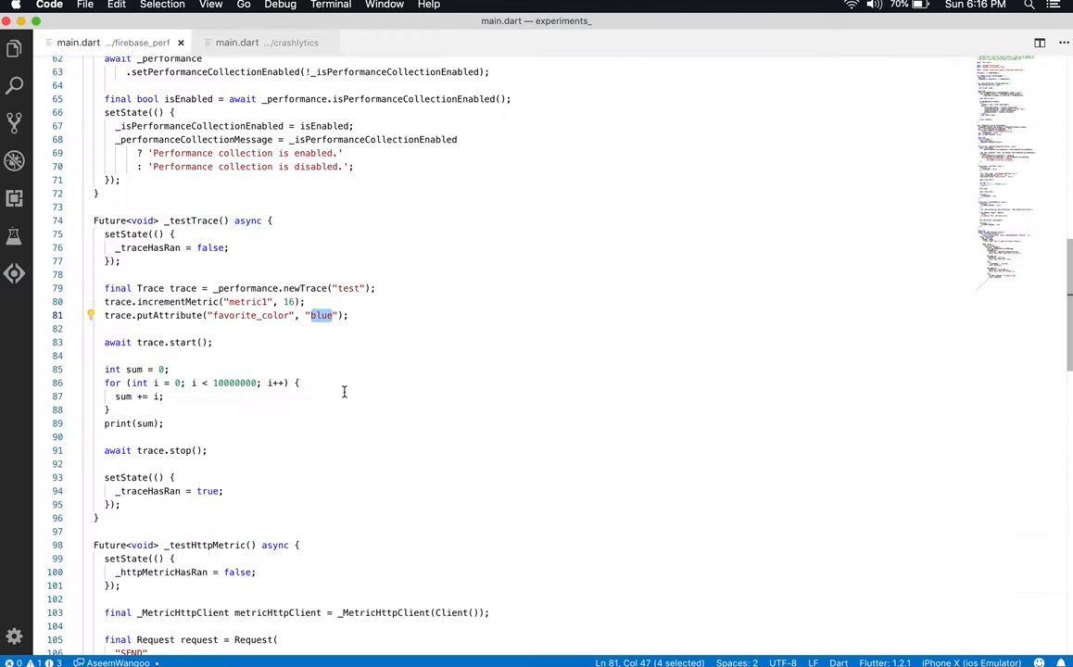
{"action": "scroll", "scroll_direction": "down", "scroll_amount": 3}
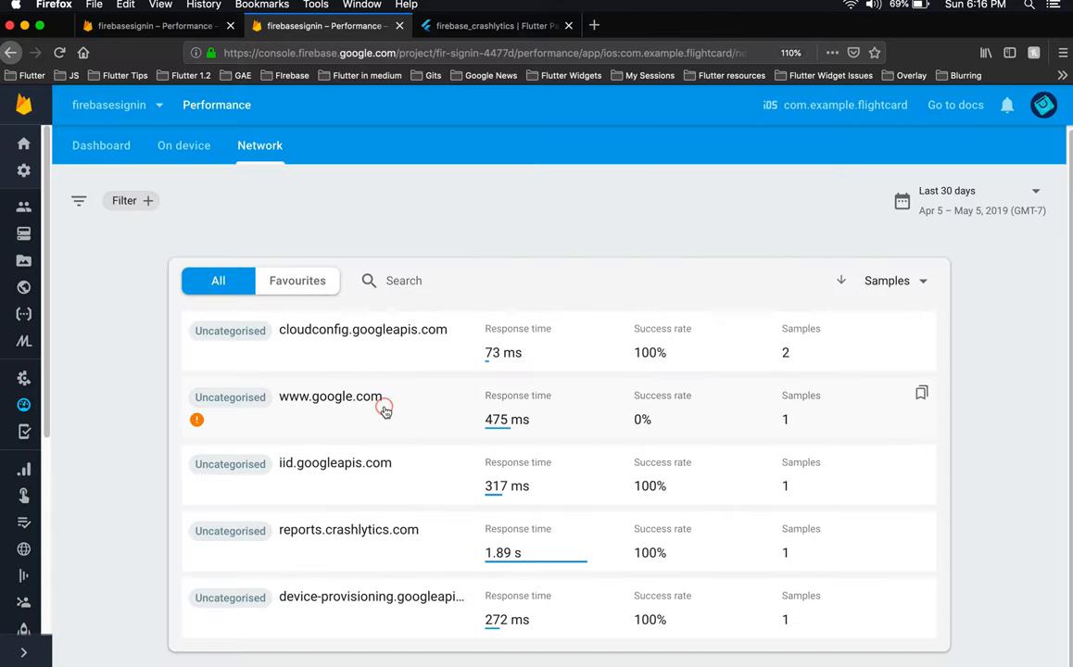
{"action": "left_click", "coordinate": [330, 397]}
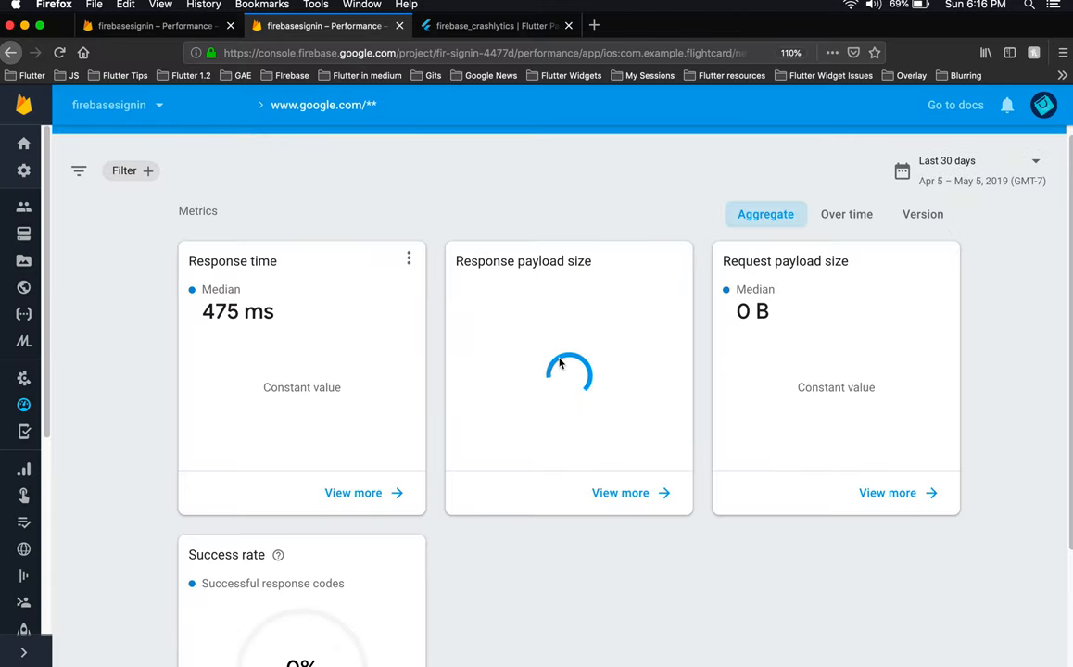
{"action": "scroll", "scroll_direction": "down", "scroll_amount": 3}
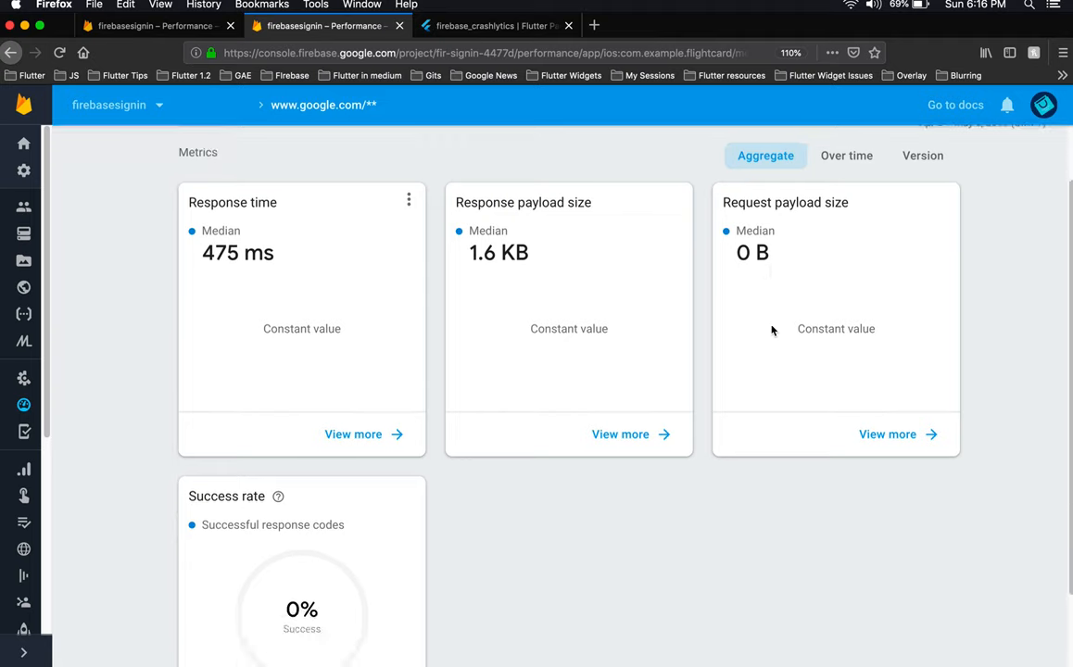
{"action": "scroll", "scroll_direction": "up", "scroll_amount": 3}
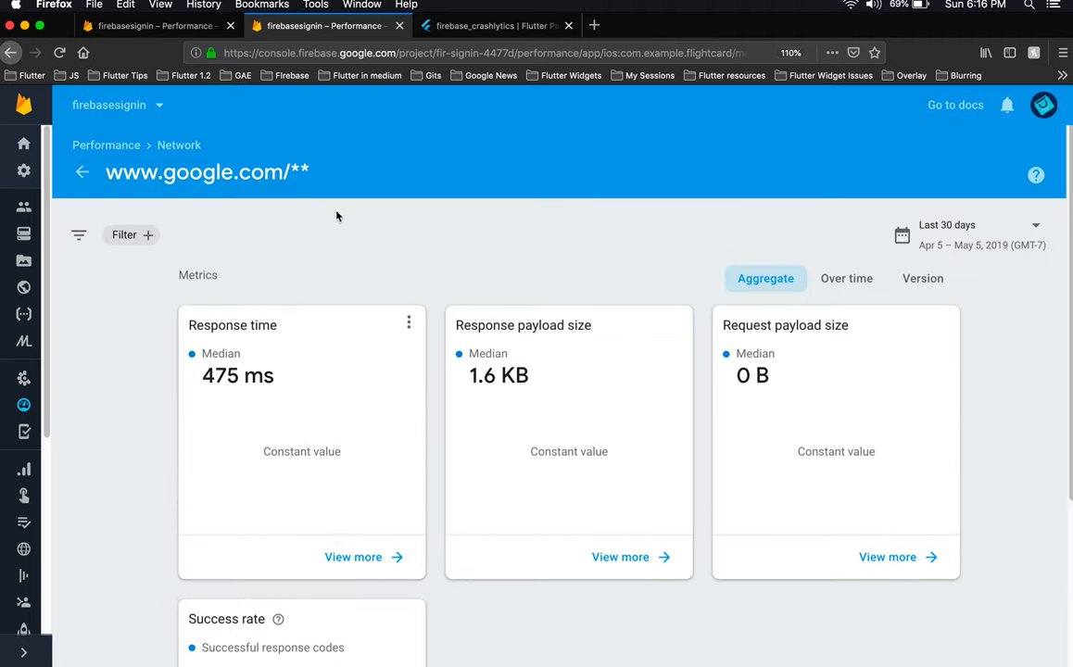
{"action": "left_click", "coordinate": [82, 173]}
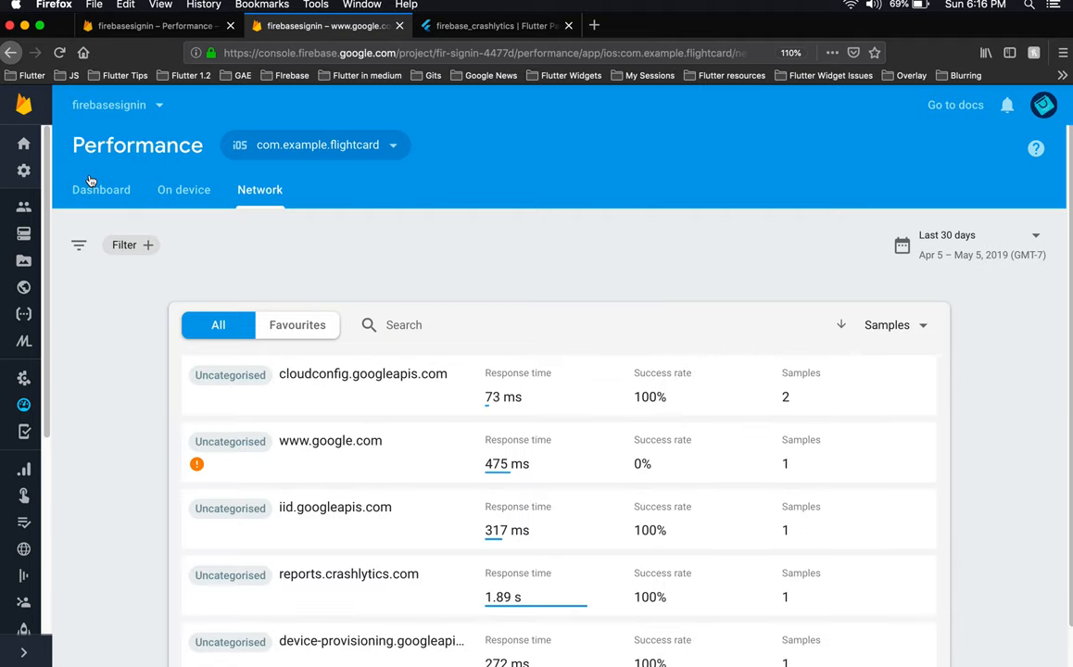
{"action": "mouse_move", "coordinate": [269, 260]}
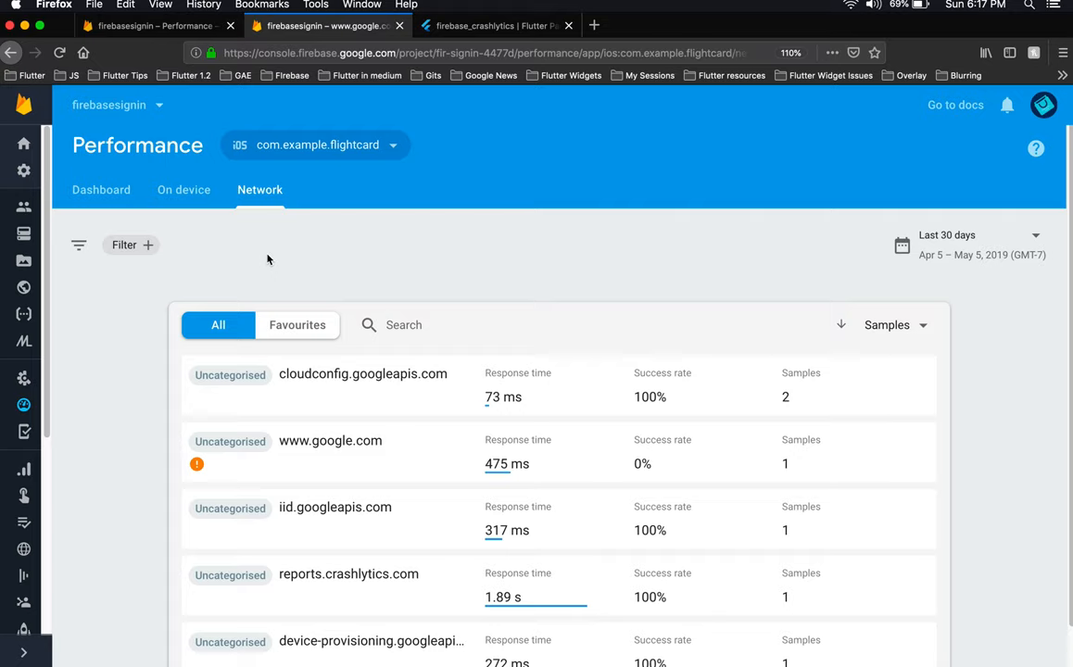
{"action": "mouse_move", "coordinate": [445, 230]}
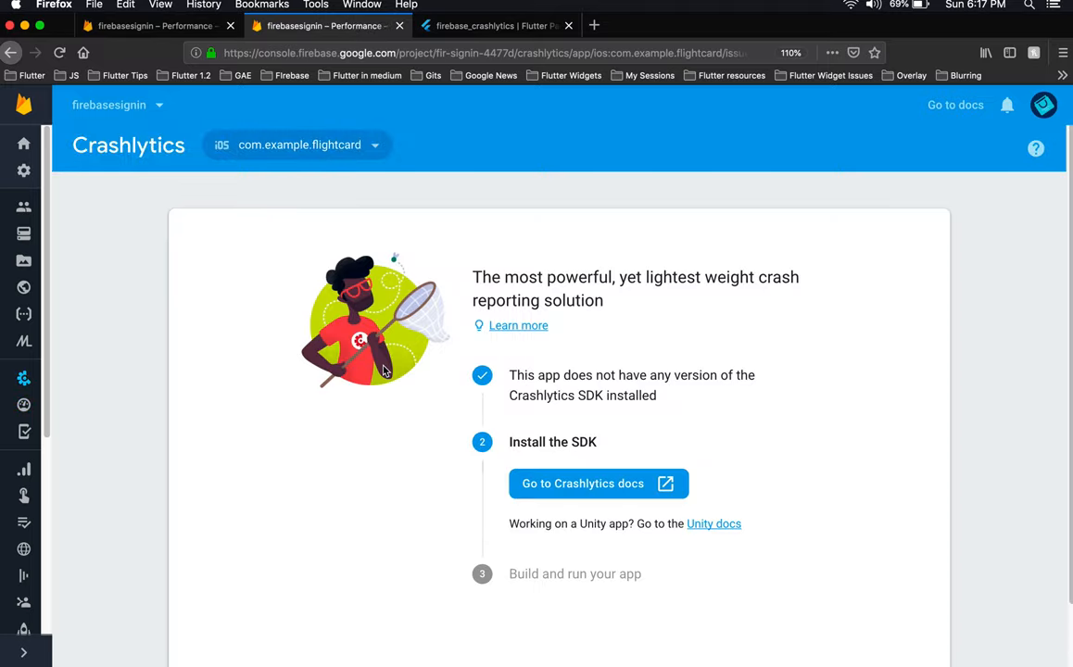
{"action": "mouse_move", "coordinate": [419, 435]}
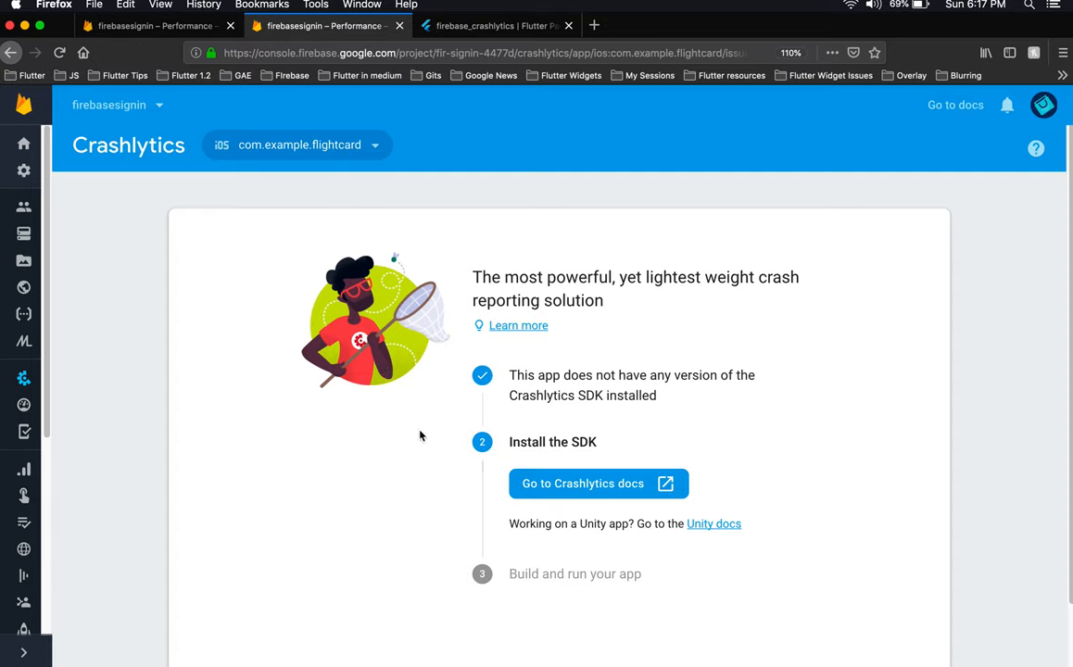
{"action": "mouse_move", "coordinate": [263, 230]}
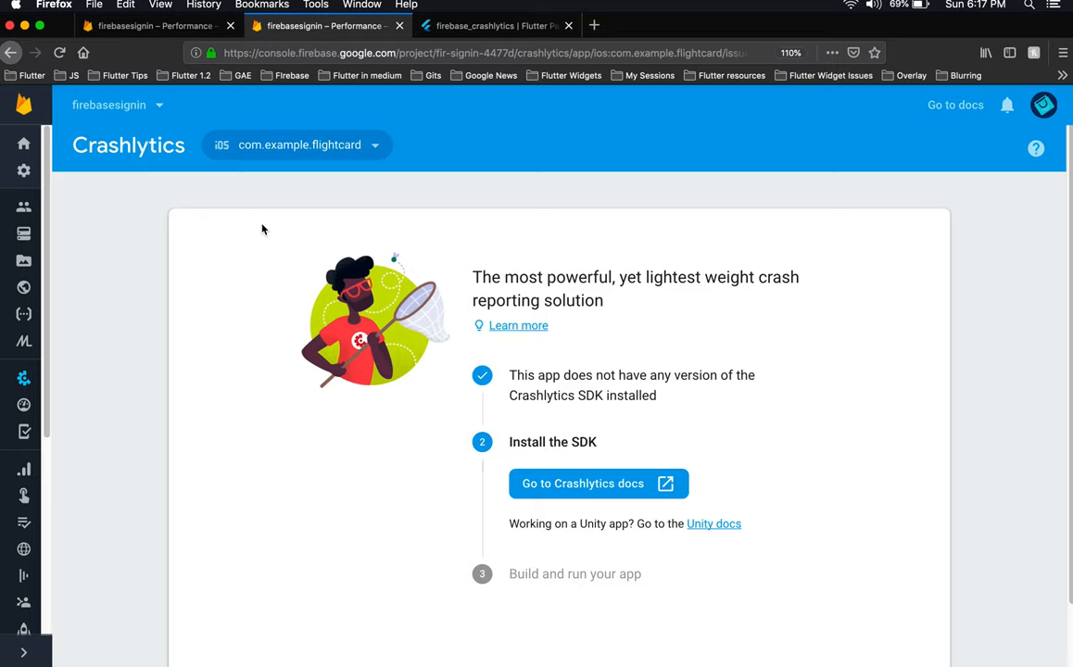
Scroll the Crashlytics page showing no SDK installed for com.example.flightcard
{"action": "scroll", "scroll_direction": "up", "scroll_amount": 3}
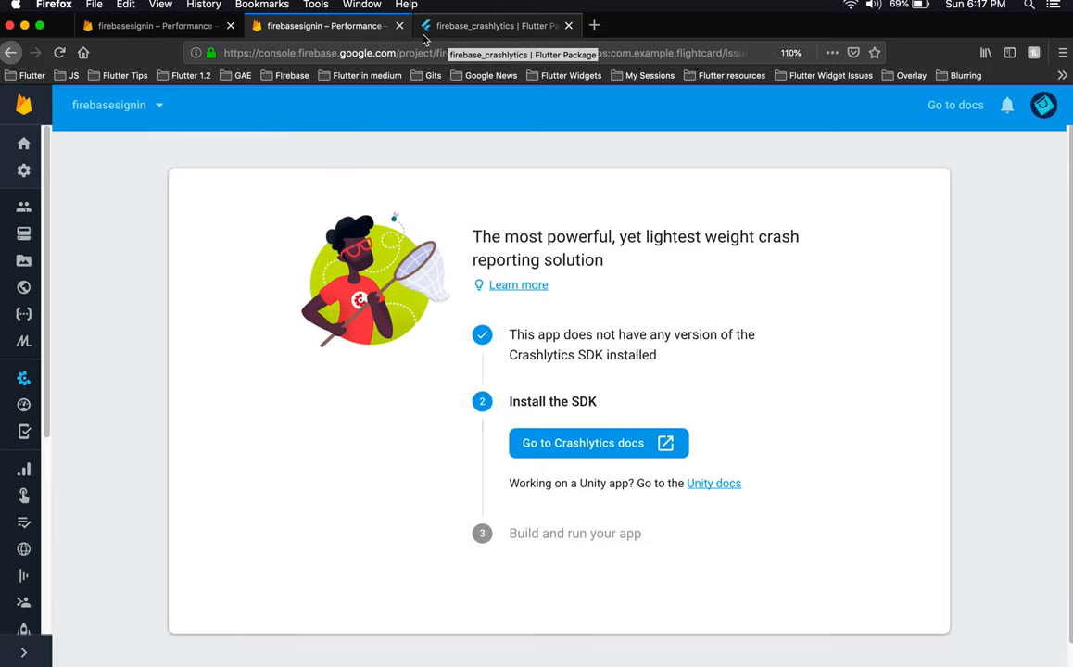
{"action": "mouse_move", "coordinate": [485, 578]}
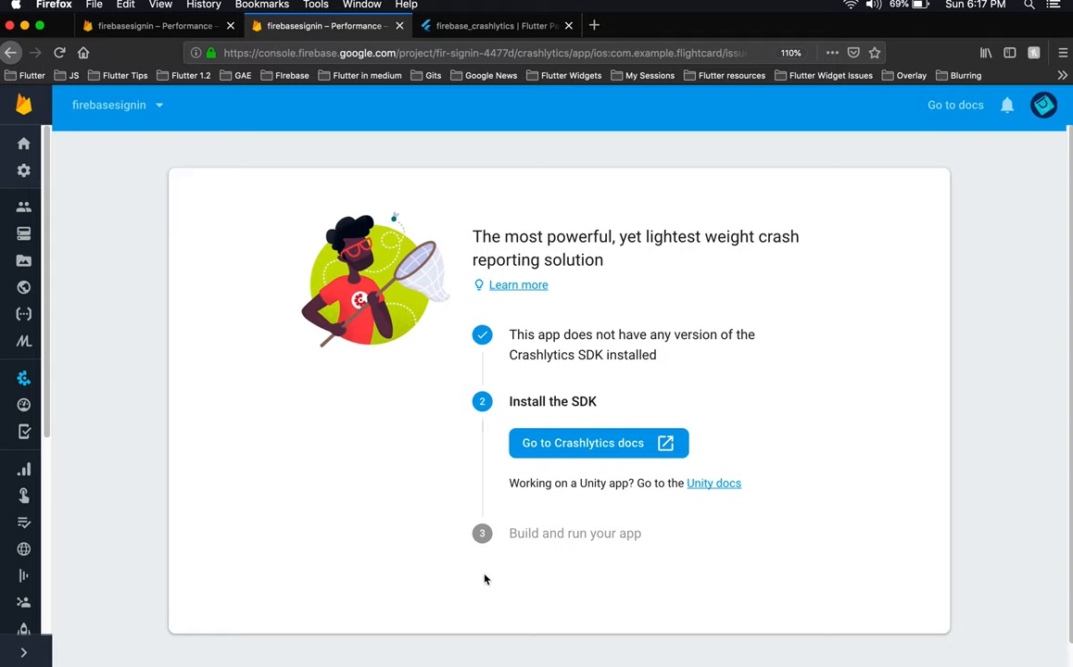